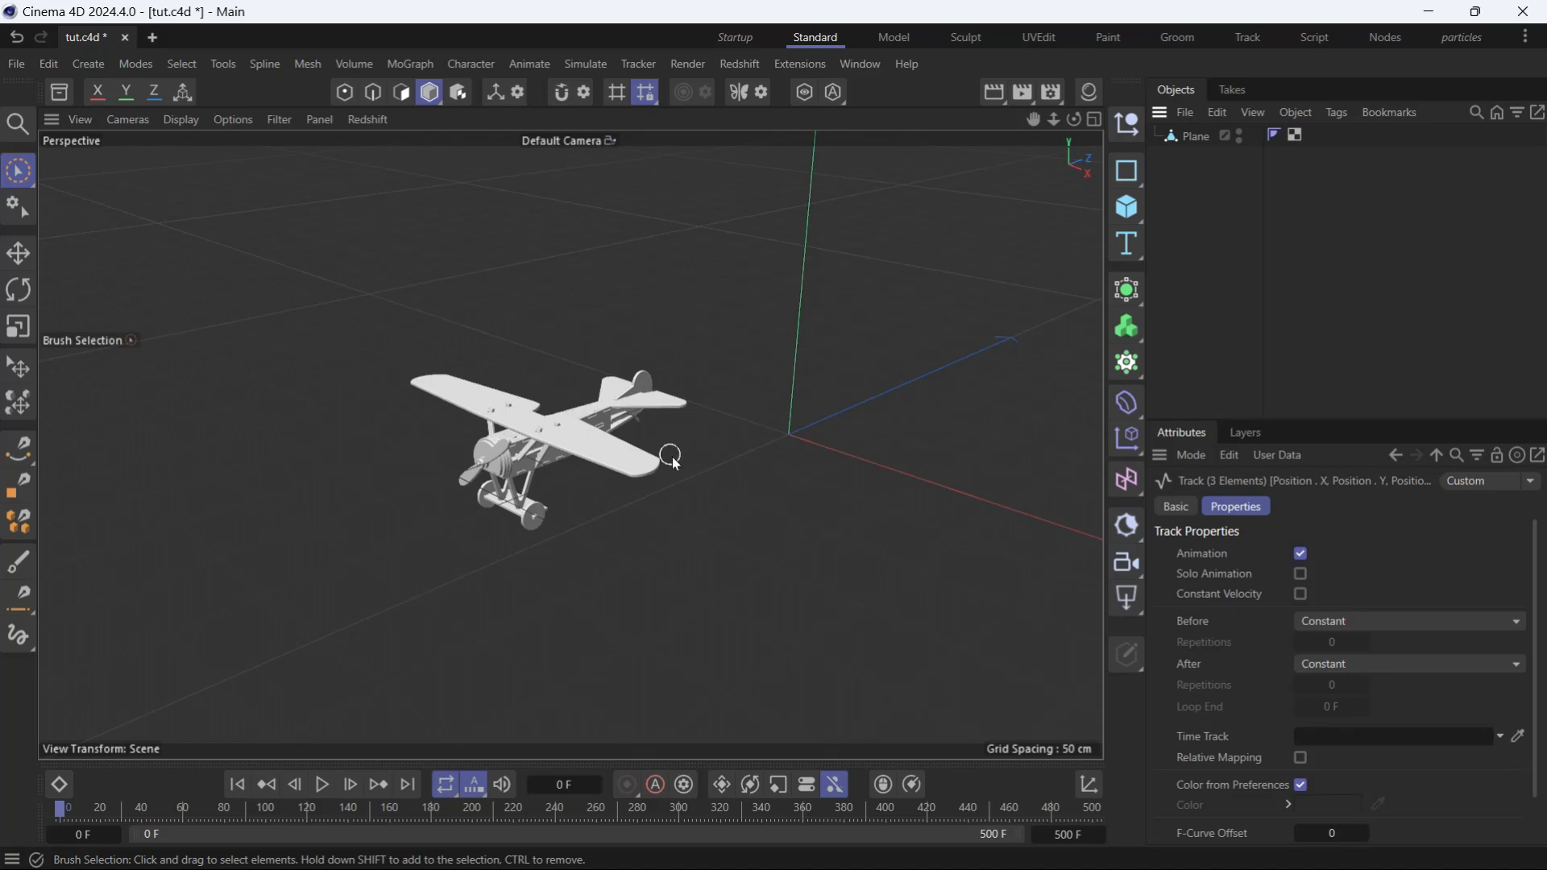
Step: Play the timeline to show the airplane's looping random flight path
{"action": "left_click", "coordinate": [321, 784]}
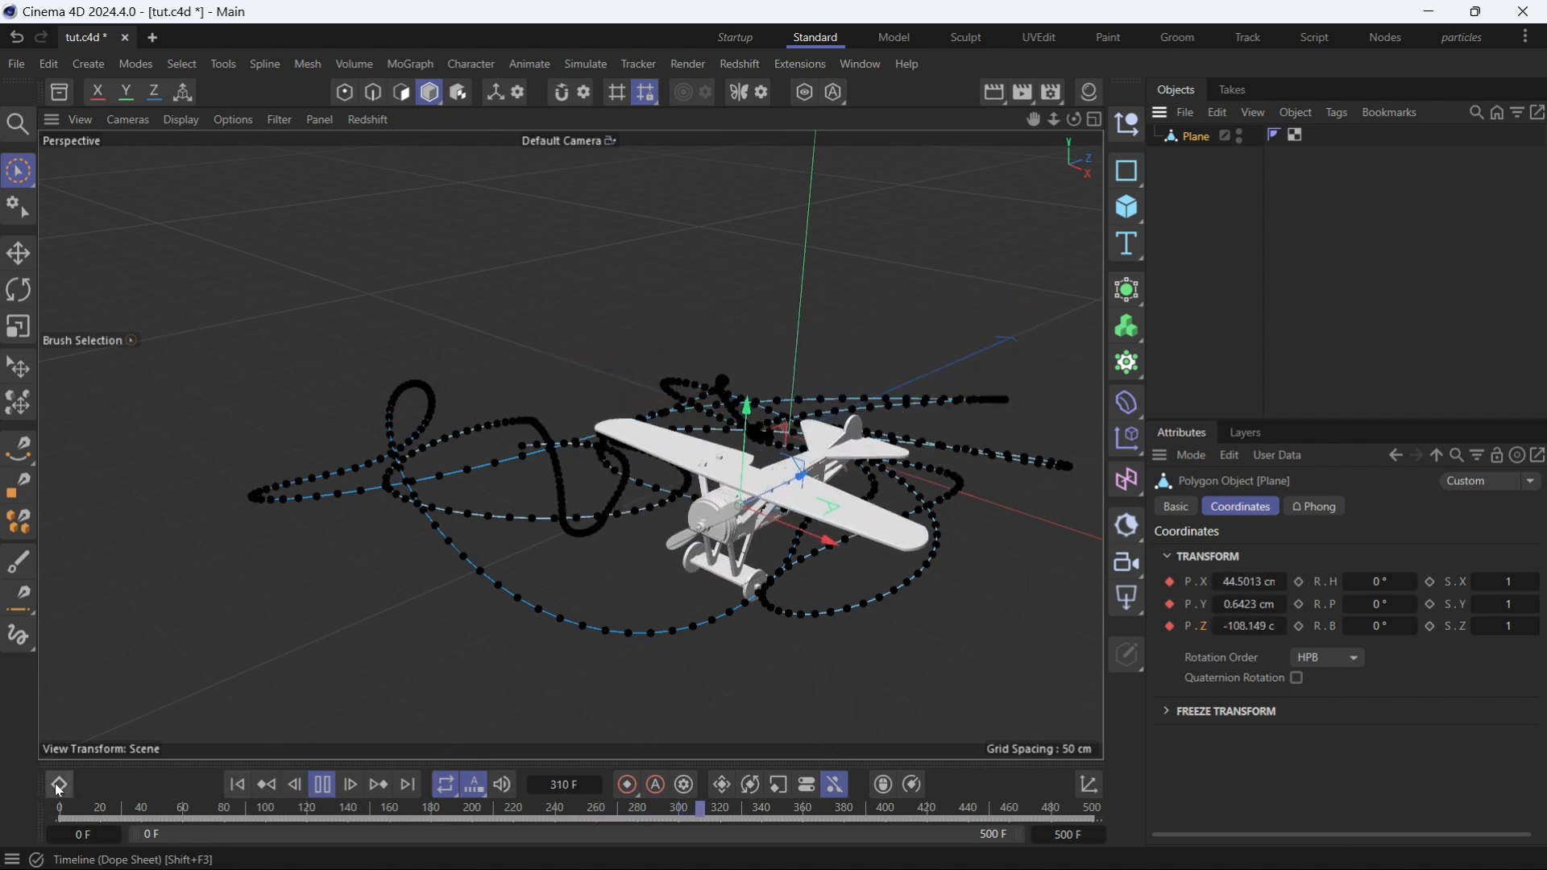
Step: Convert the plane's position track into a spline via the Dope Sheet's Position Track to Spline
{"action": "left_click", "coordinate": [58, 784]}
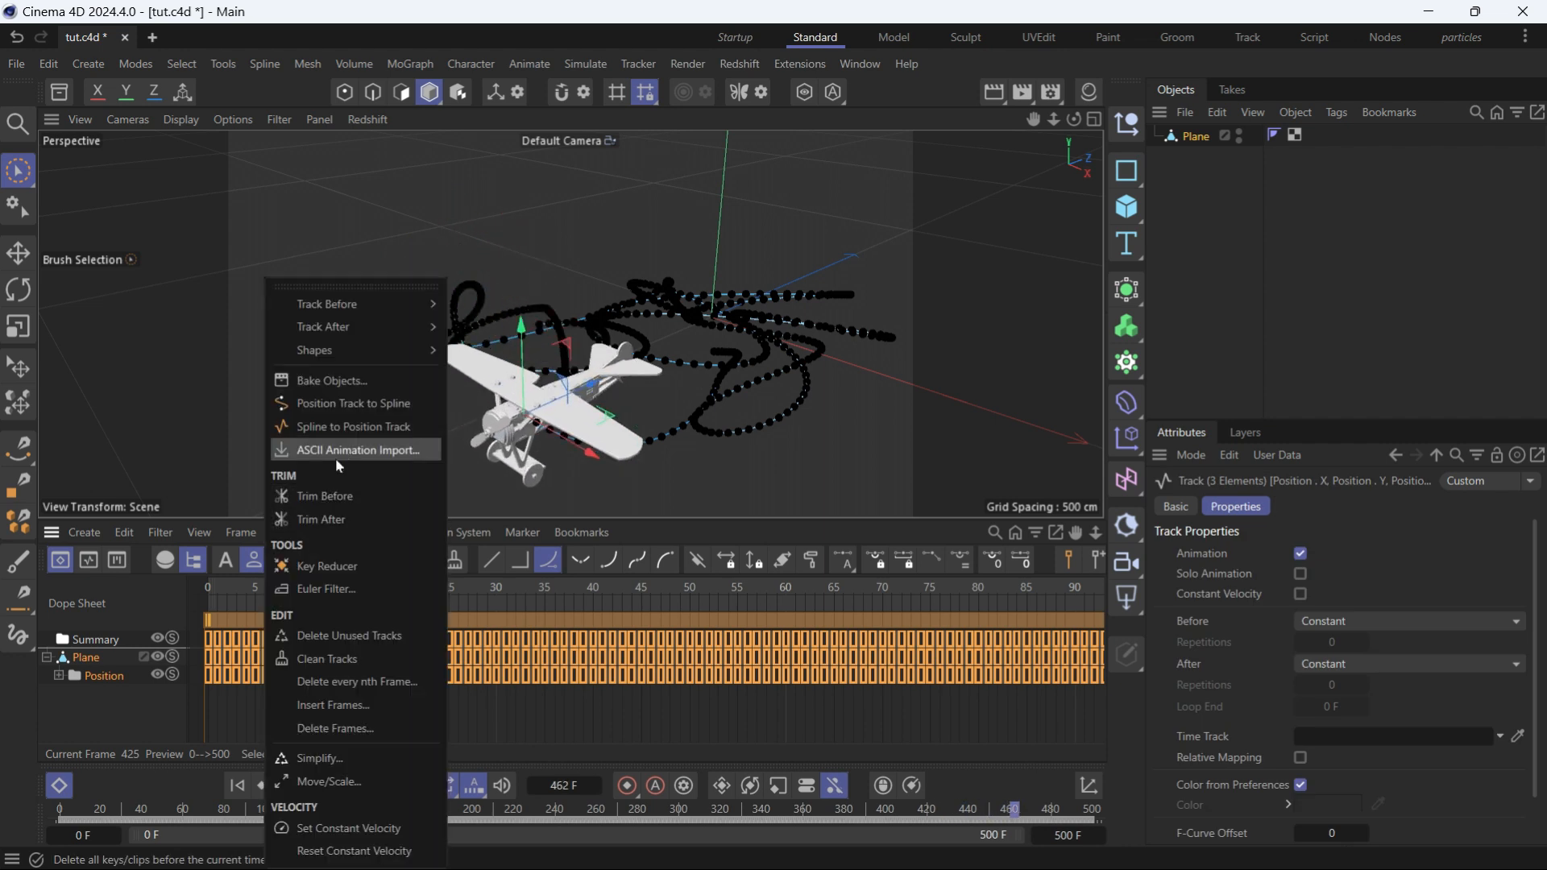
{"action": "mouse_move", "coordinate": [340, 408]}
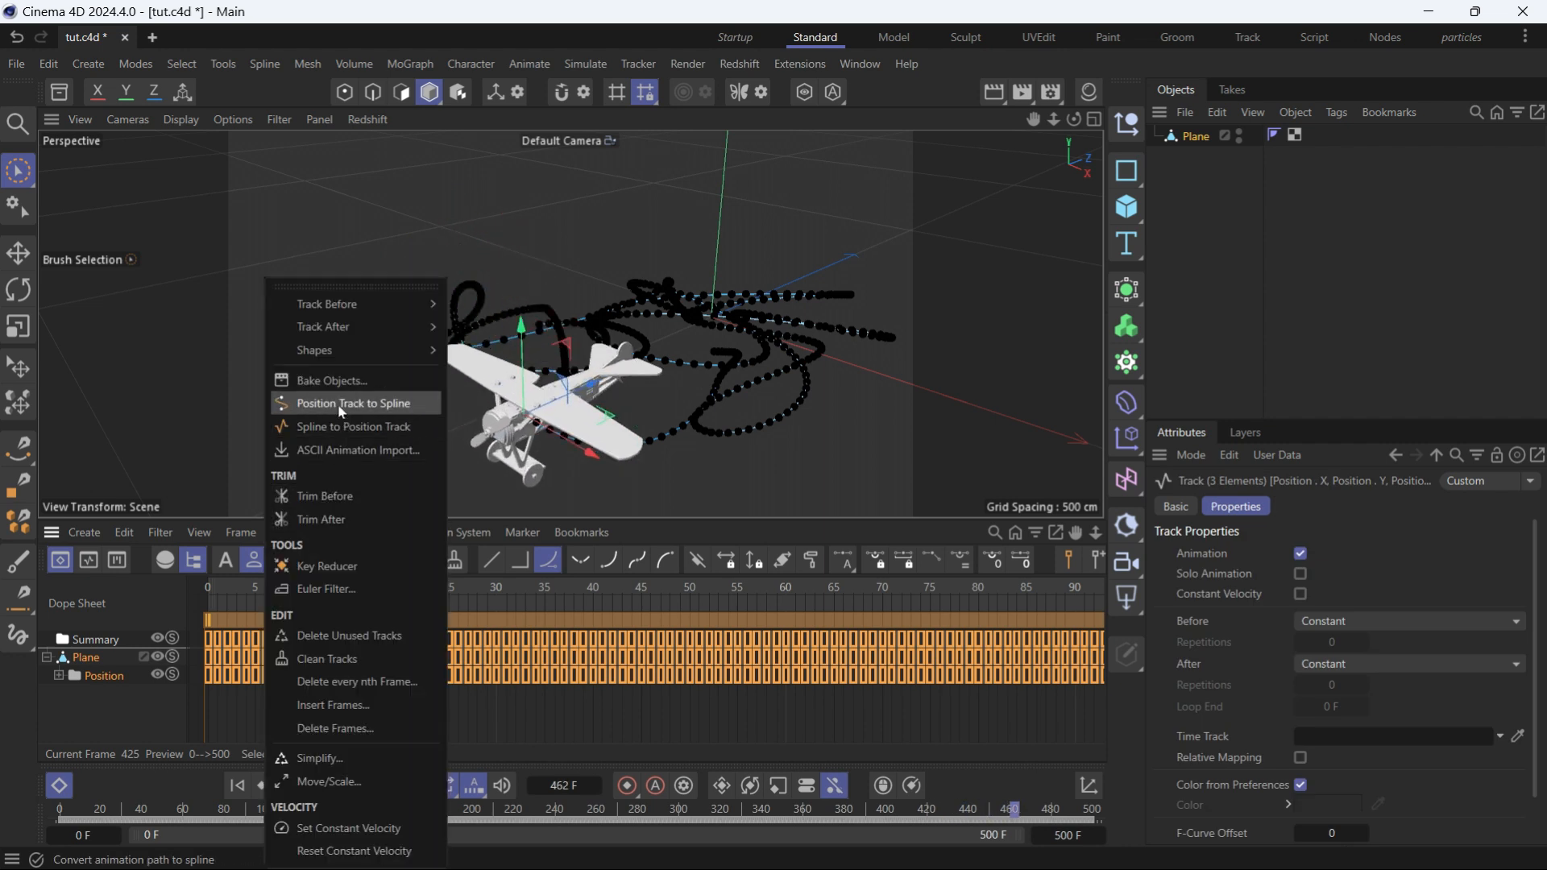
{"action": "left_click", "coordinate": [348, 402]}
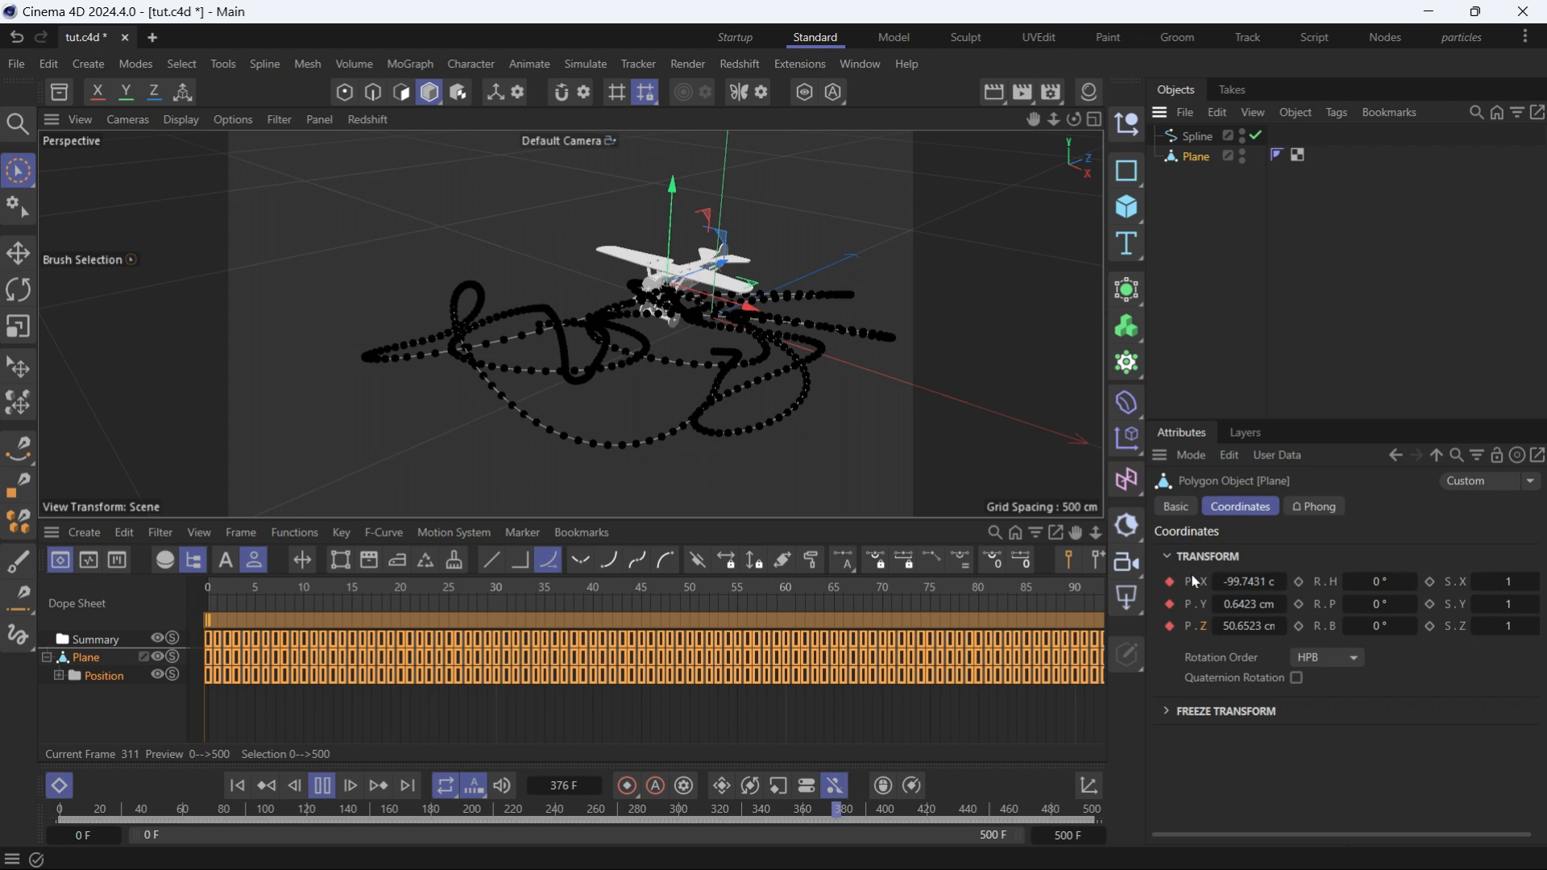
Step: Delete the plane's position track from the P.X field's Animation menu, leaving it static
{"action": "right_click", "coordinate": [1194, 581]}
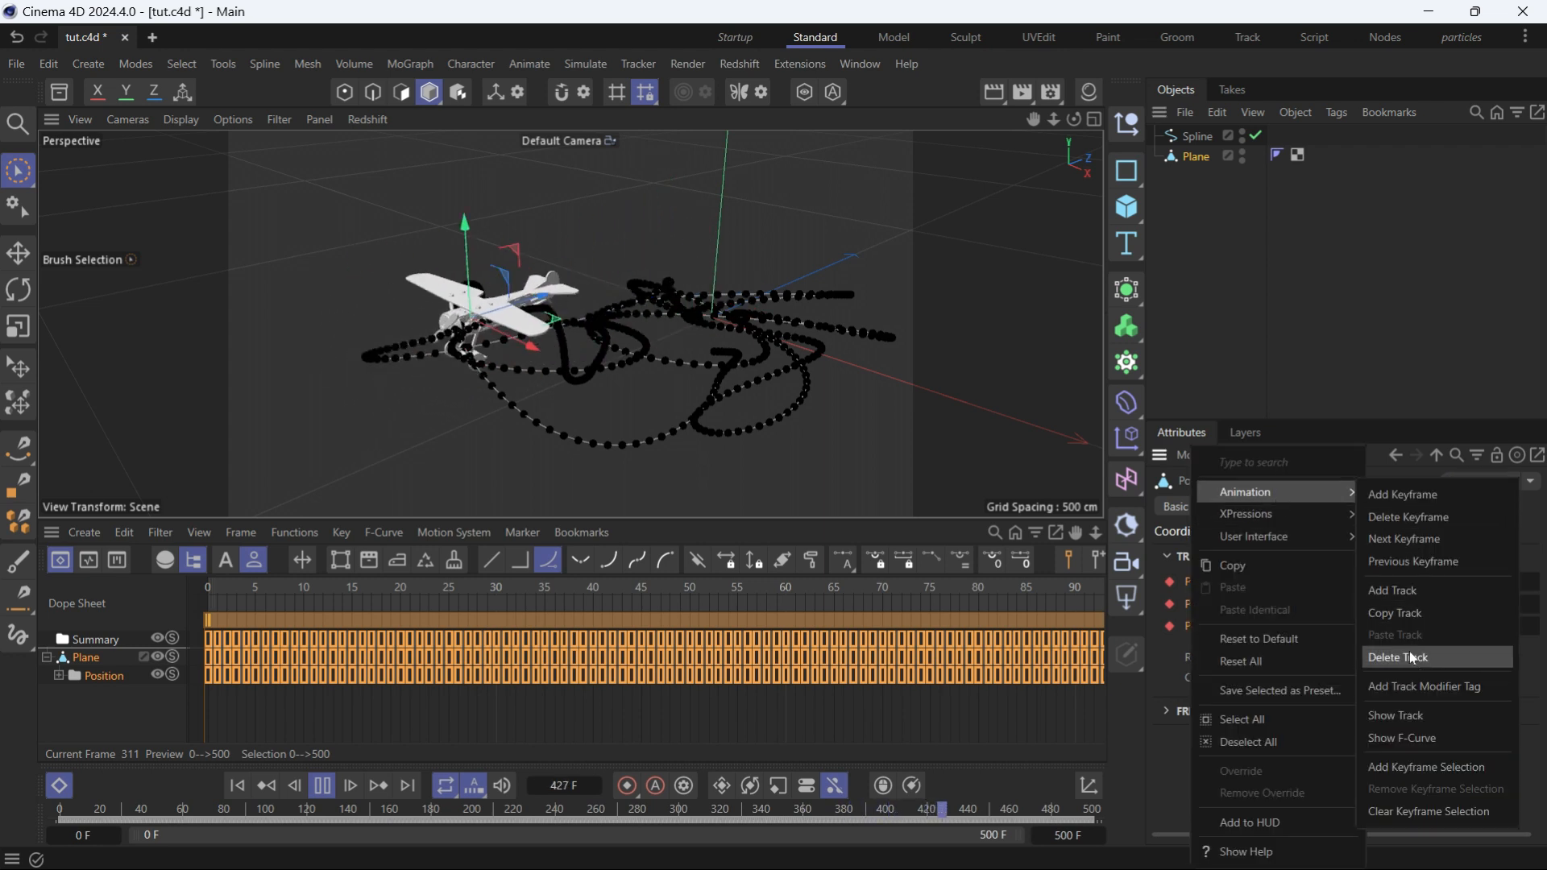
{"action": "left_click", "coordinate": [1398, 655]}
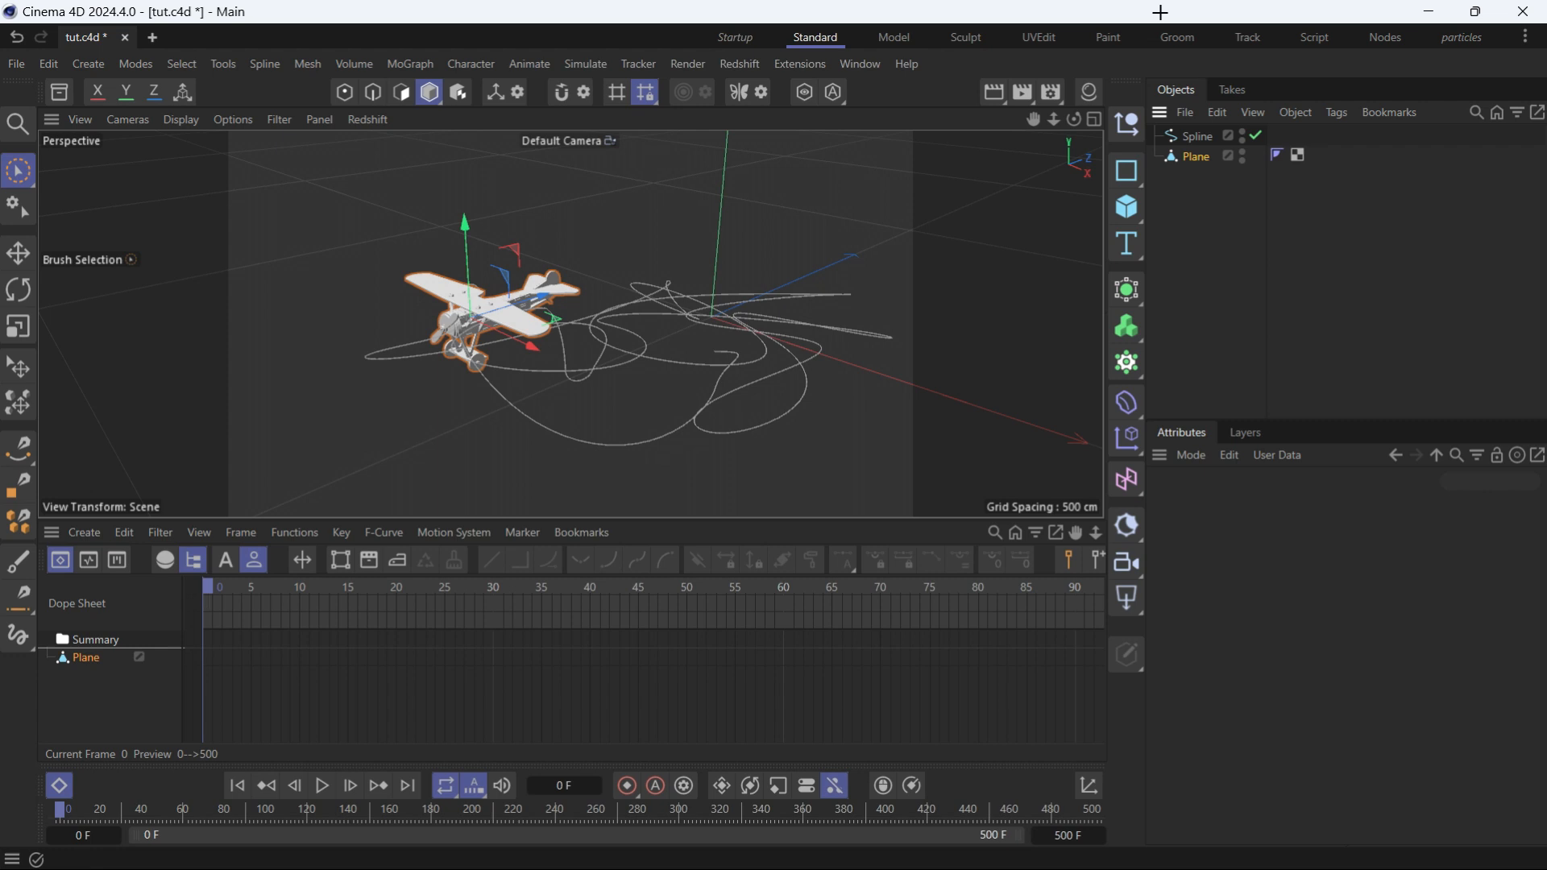
Step: With Spline and Plane selected, run Spline to Position Track to rebuild the keyframes
{"action": "left_click", "coordinate": [1197, 135]}
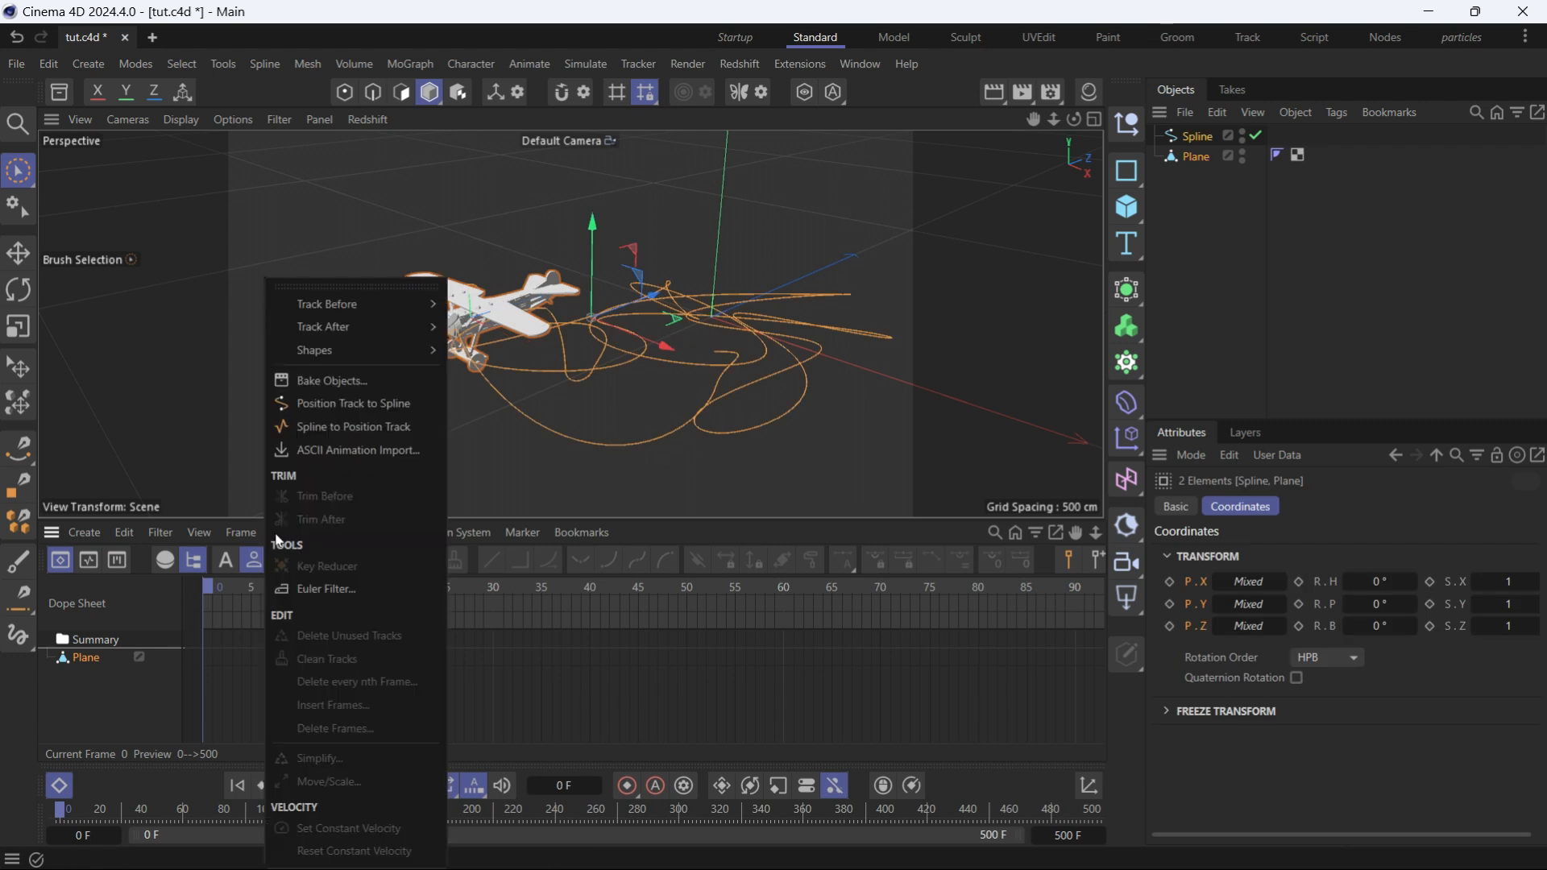
{"action": "mouse_move", "coordinate": [348, 403]}
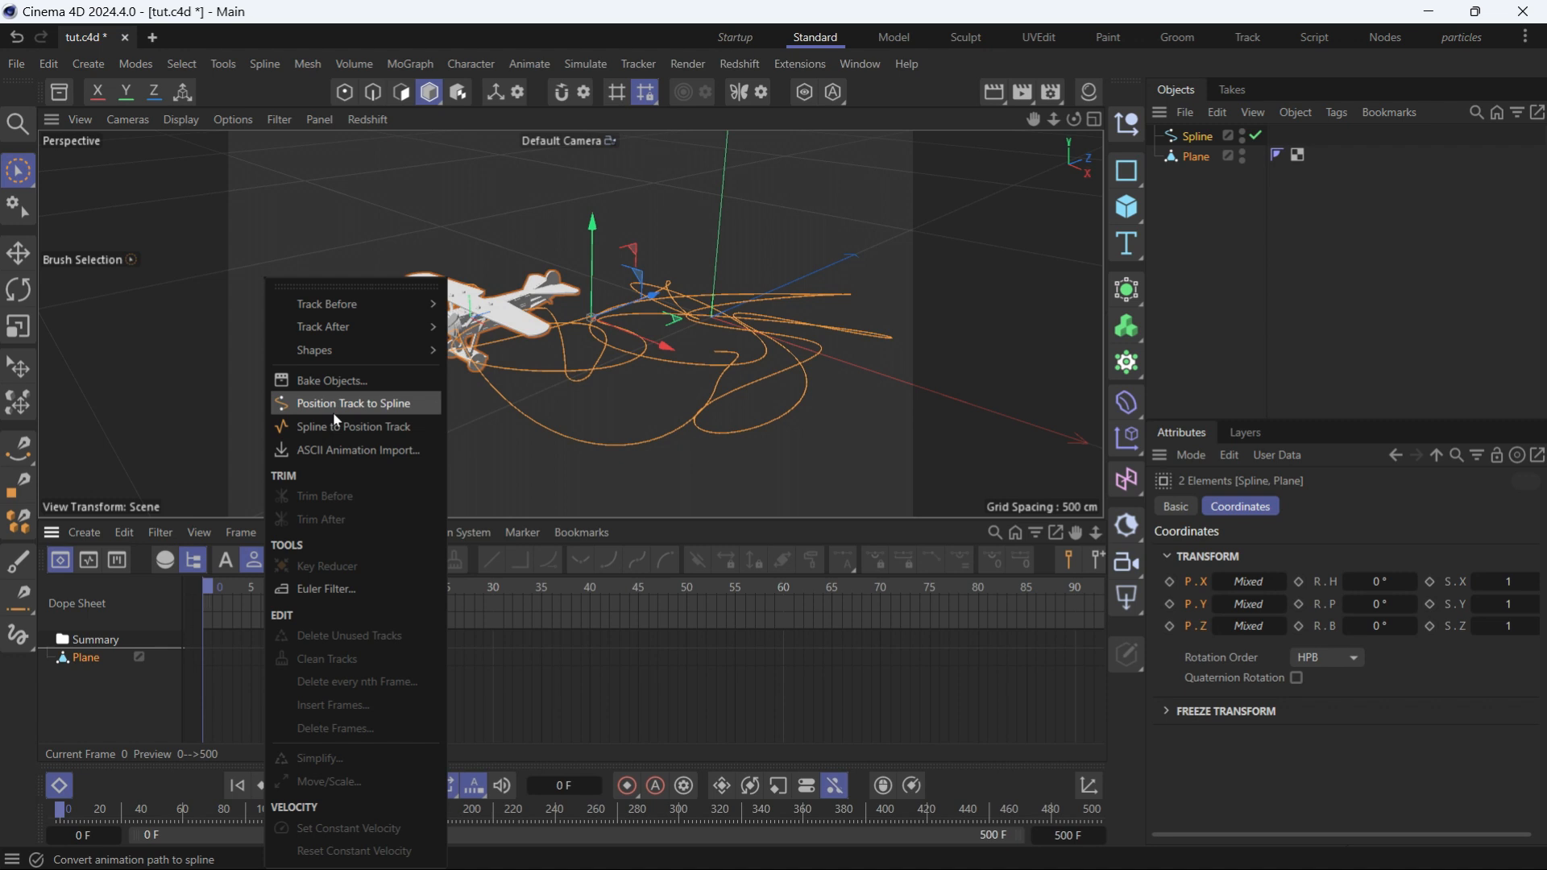
{"action": "mouse_move", "coordinate": [355, 425]}
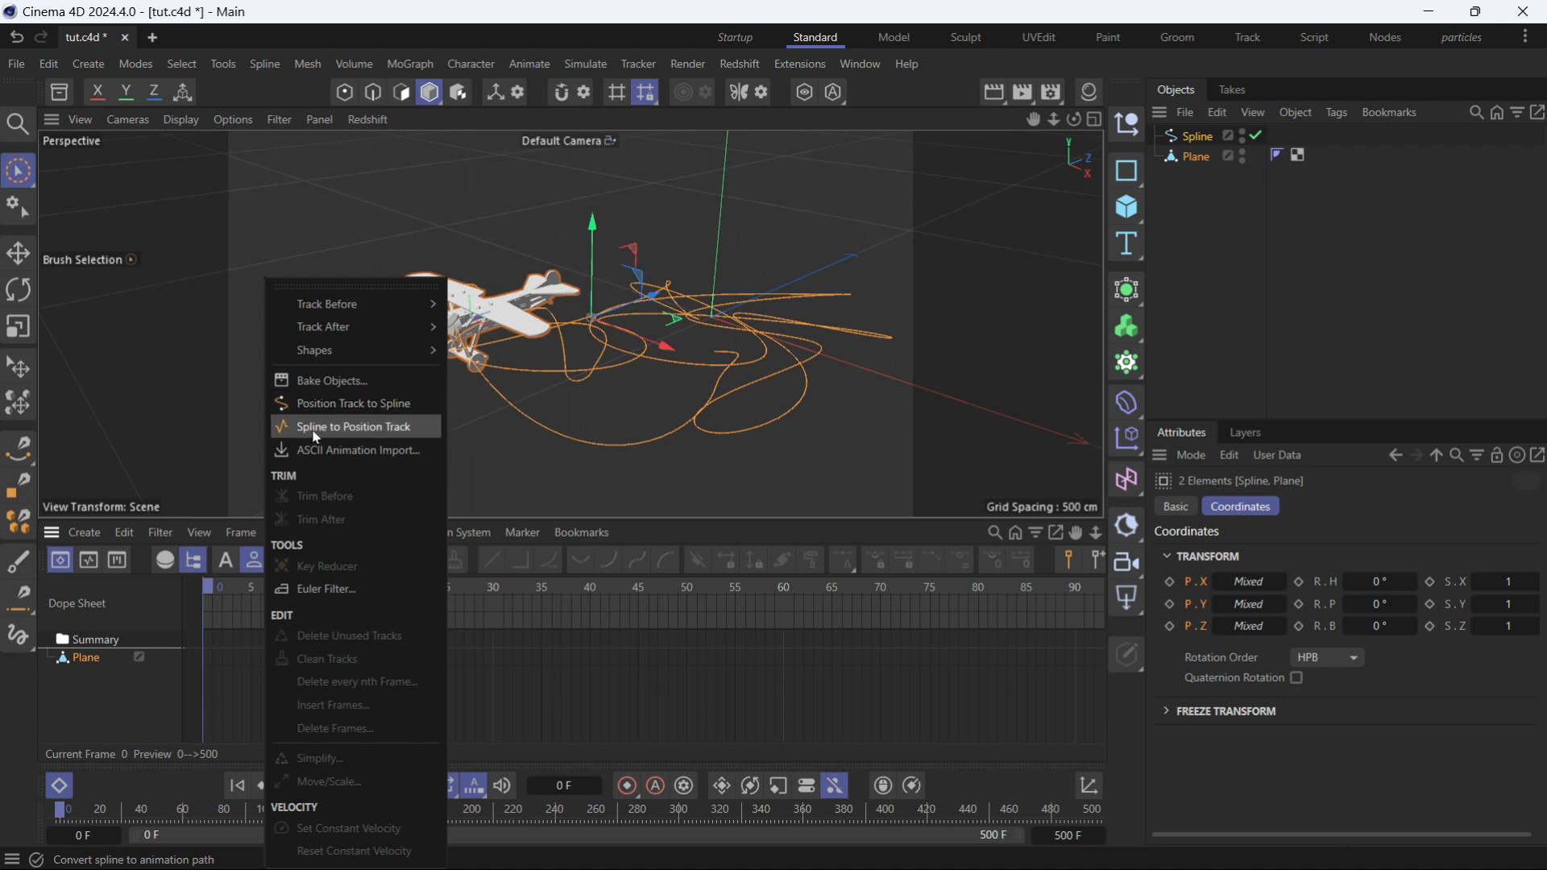
{"action": "left_click", "coordinate": [350, 426]}
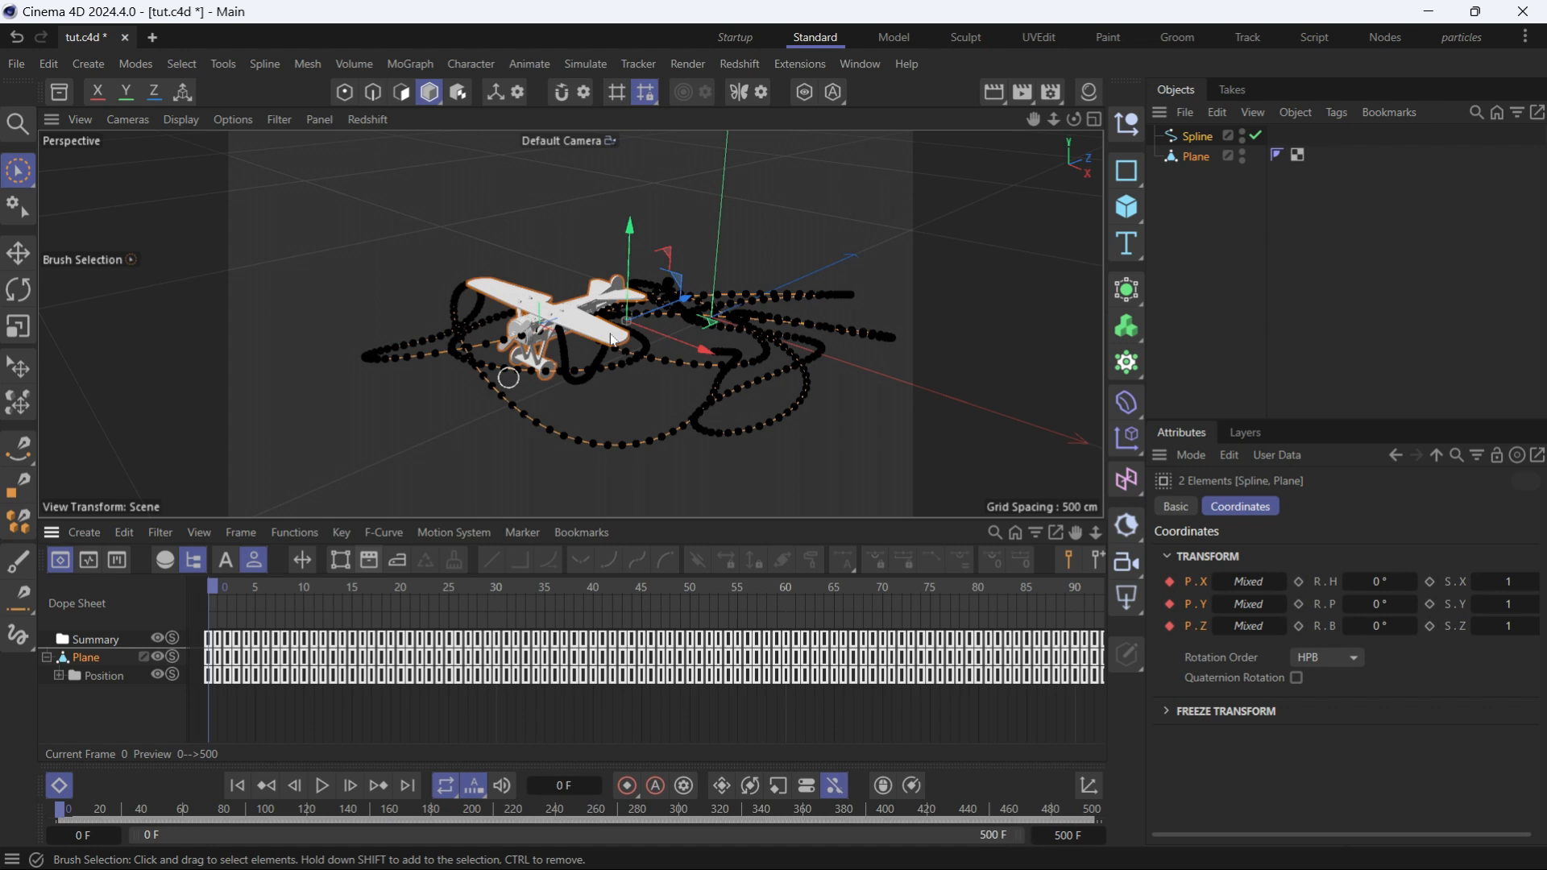
{"action": "mouse_move", "coordinate": [719, 486]}
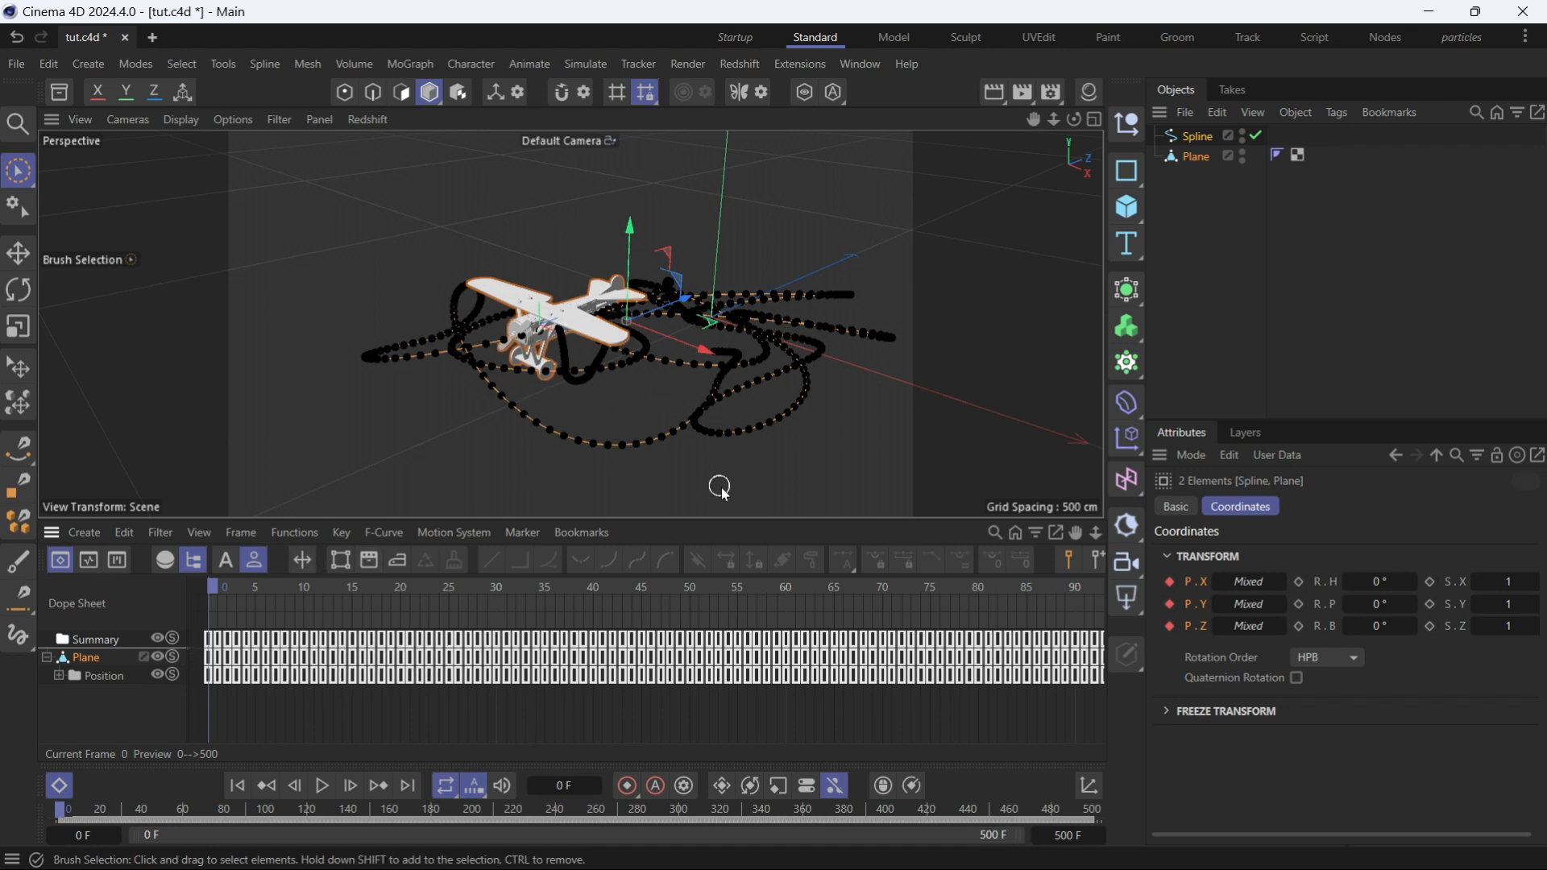
{"action": "mouse_move", "coordinate": [320, 786]}
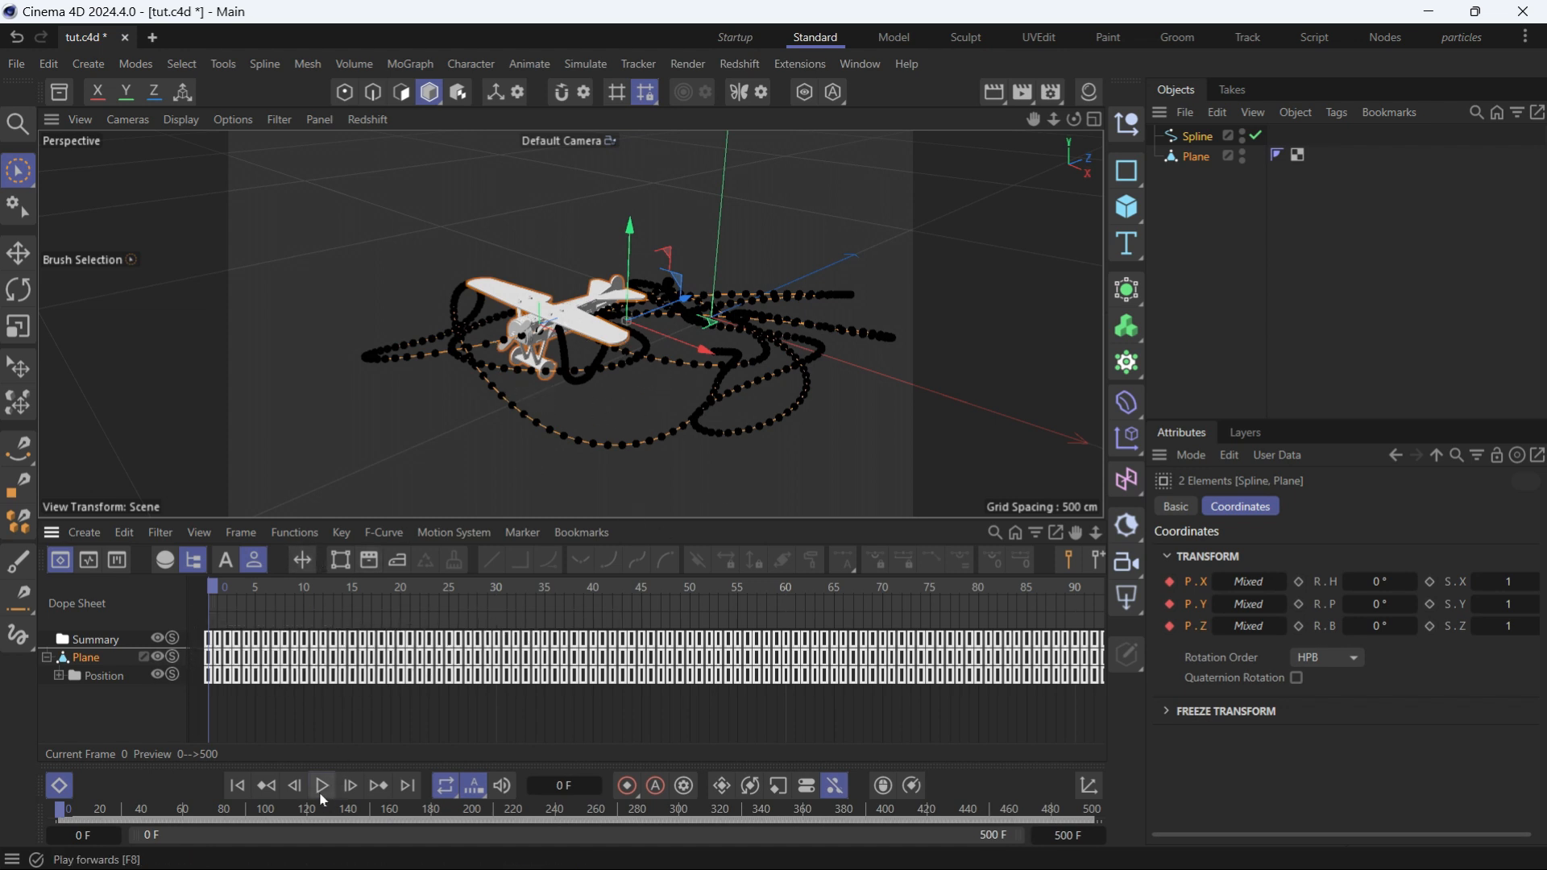
Step: Play the rebuilt flight animation, closing the Dope Sheet timeline in between
{"action": "left_click", "coordinate": [321, 785]}
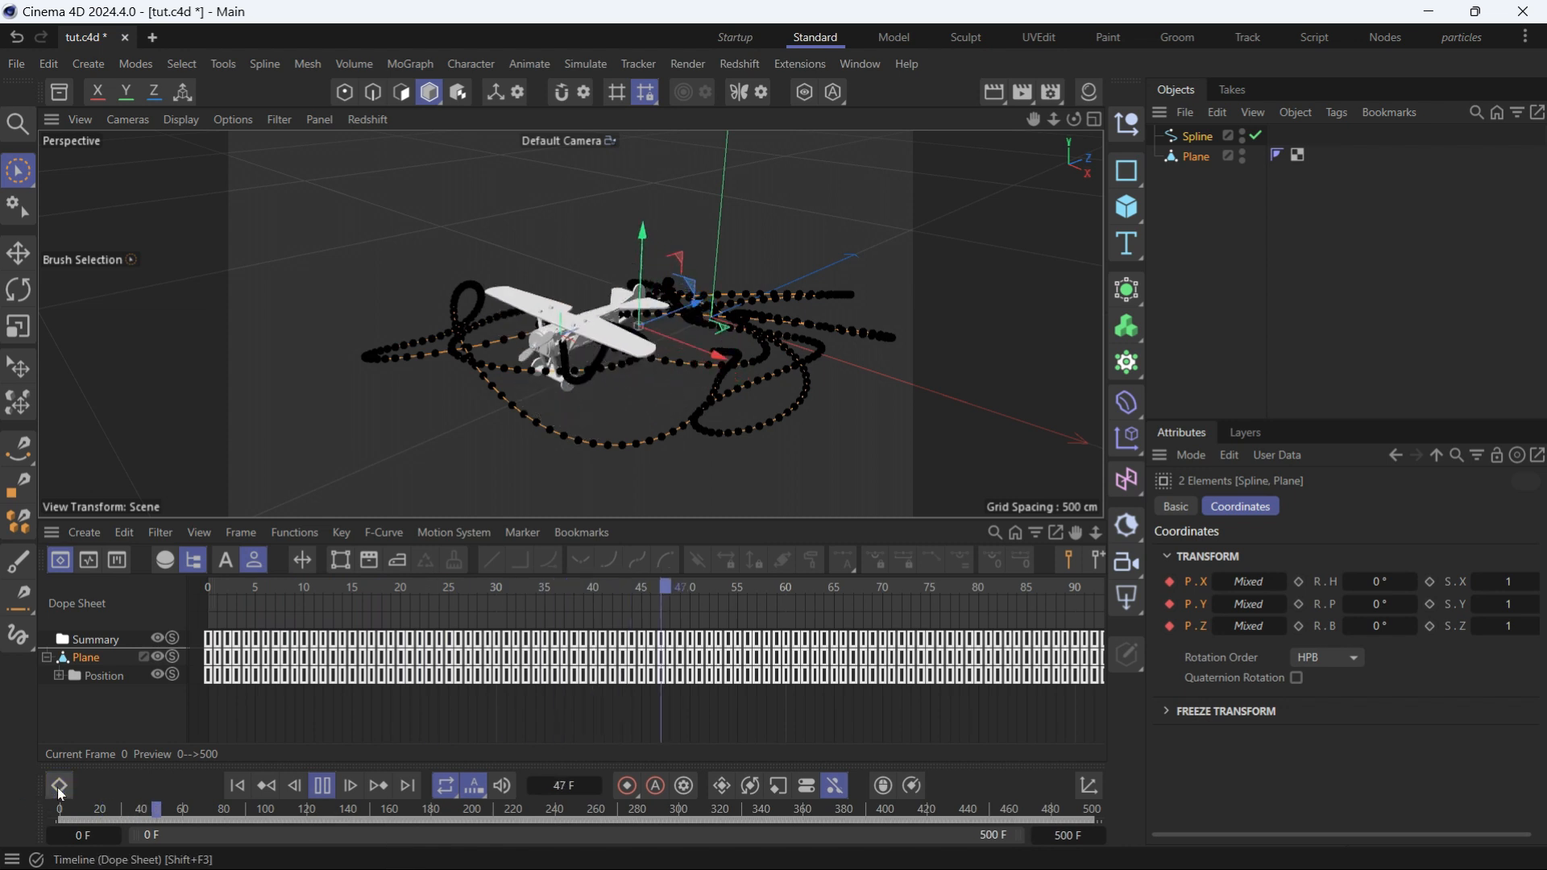
{"action": "left_click", "coordinate": [1197, 135]}
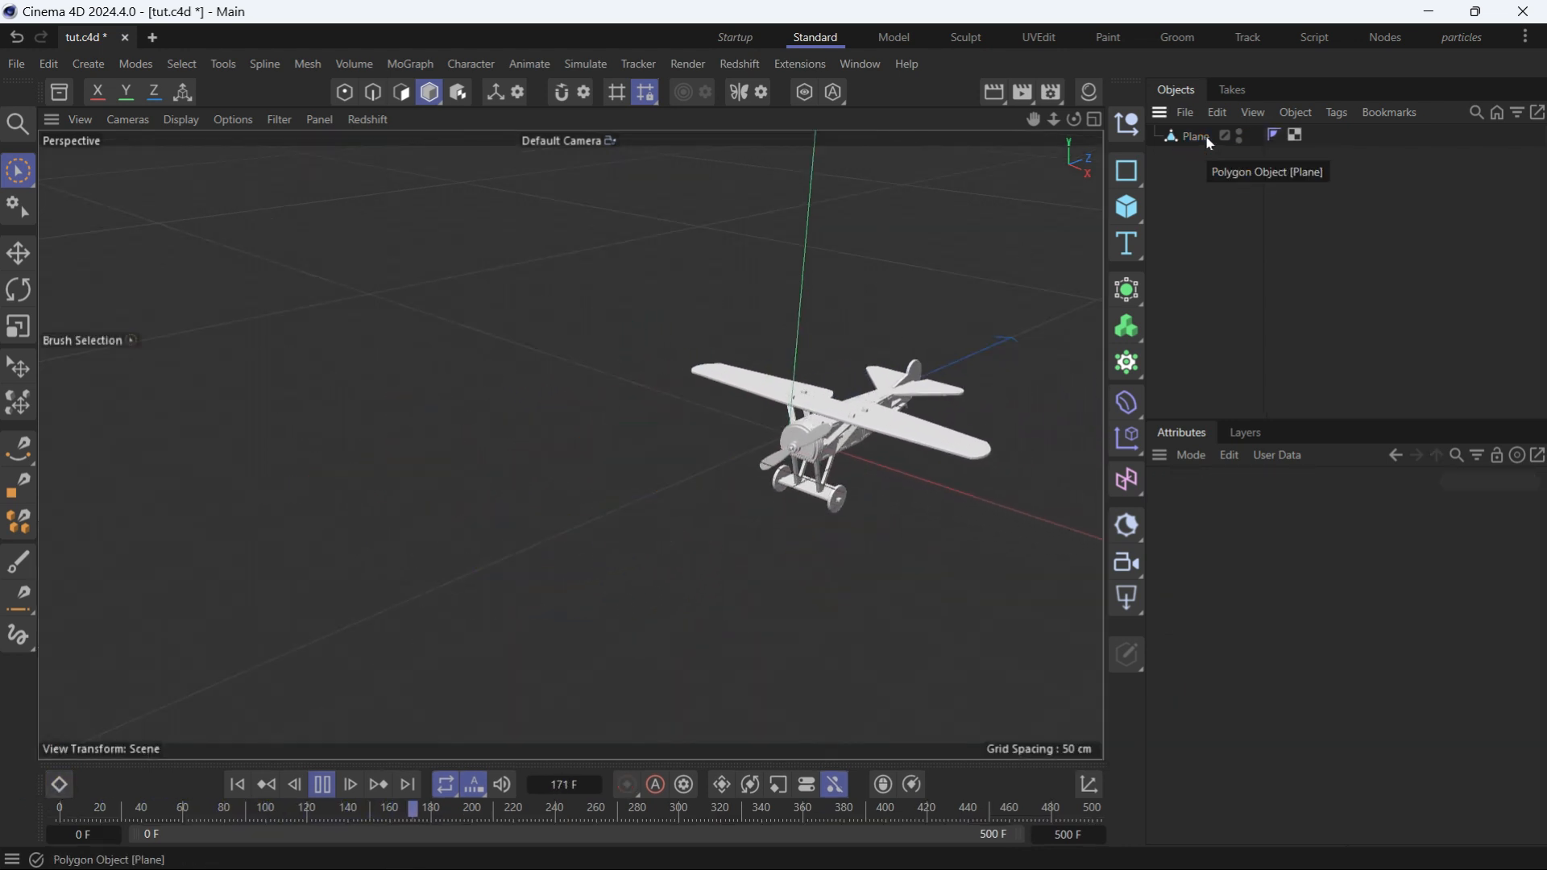
{"action": "left_click", "coordinate": [321, 785]}
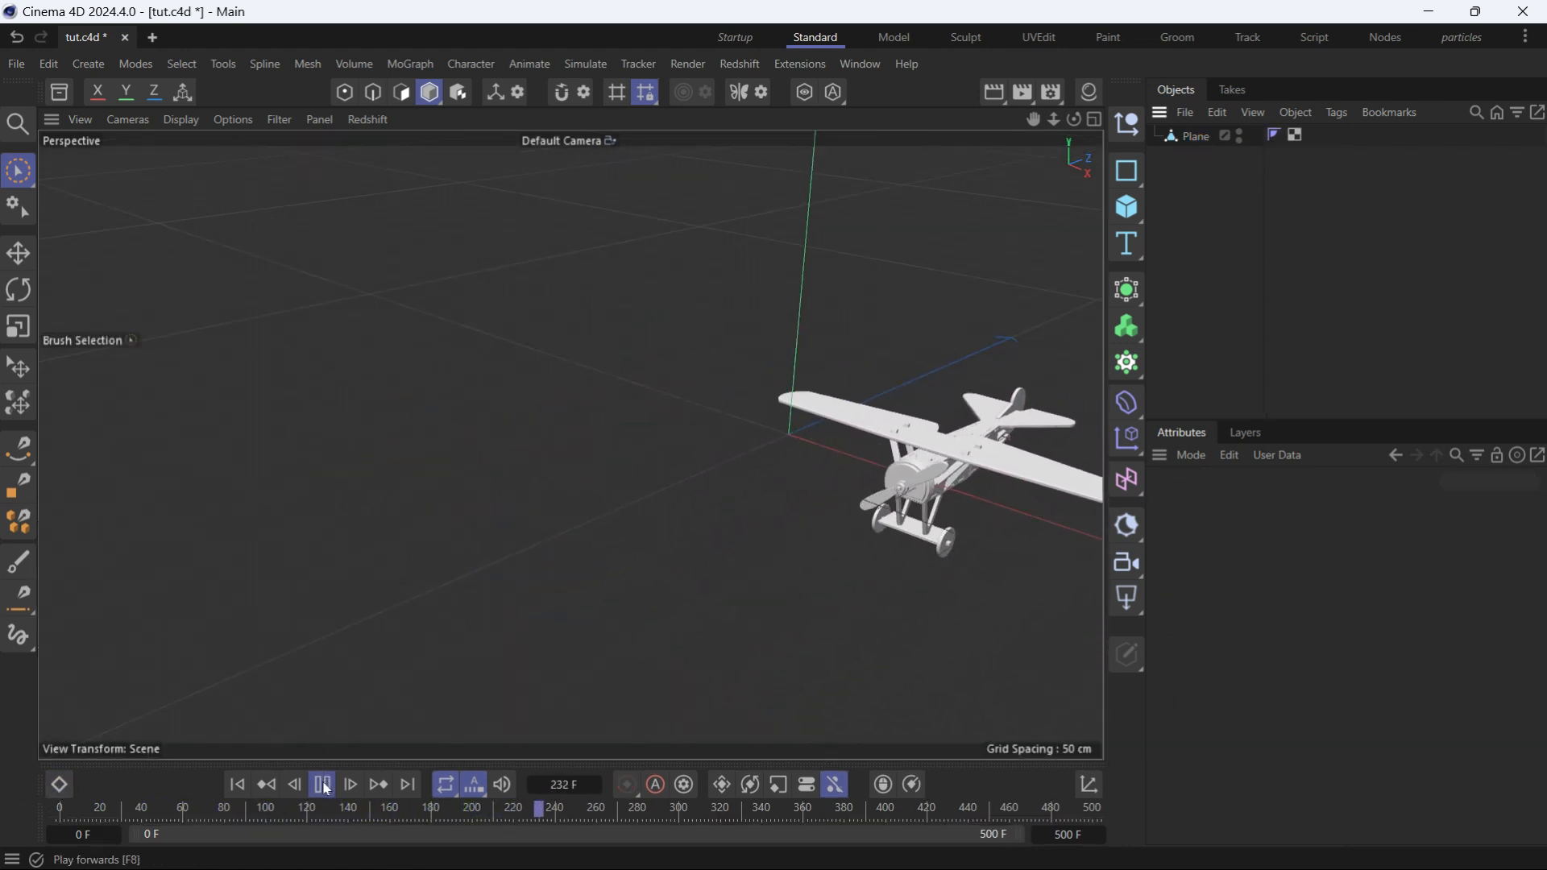